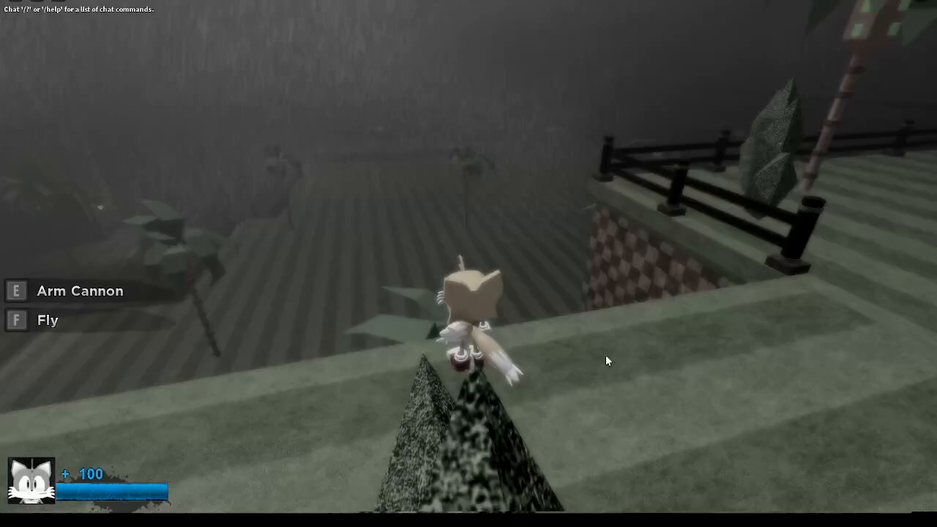
Step: Run Tails along the rainy grassy ledges, past the checkered wall and across the wooden bridge
key(e)
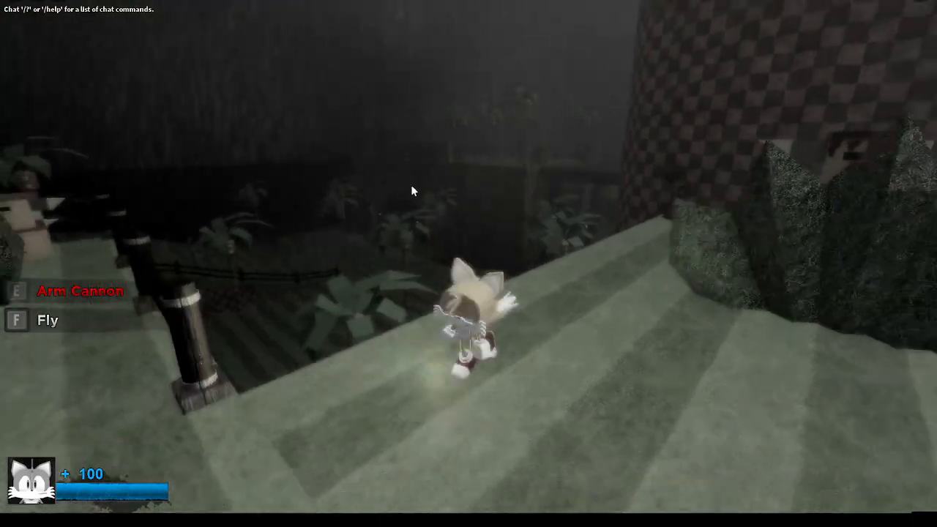
key(f)
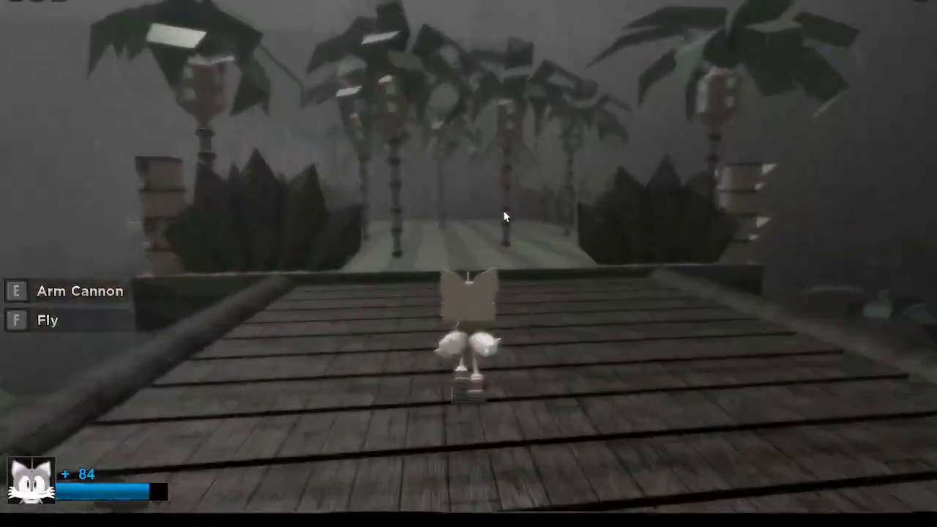
key(f)
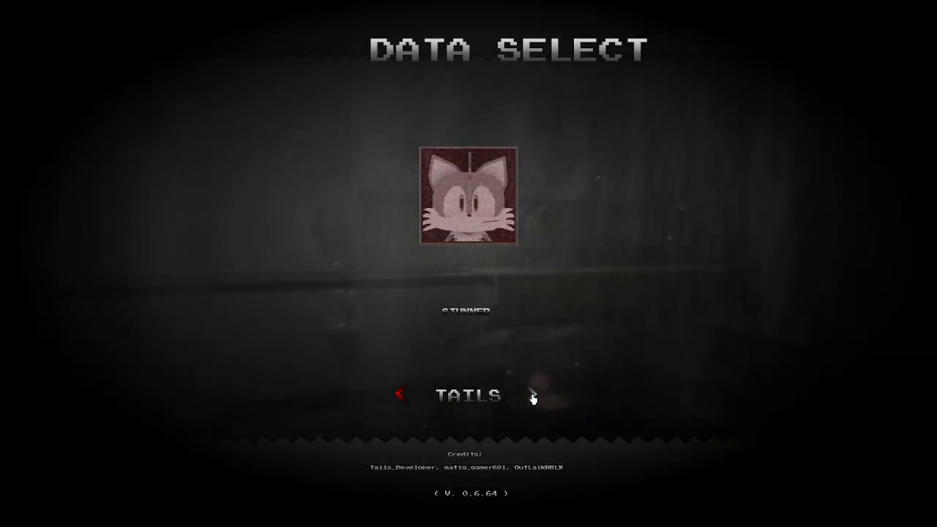
Step: Cycle Data Select from Tails through Amy and Sally to the long-eared Boost-and-Fly character
click(534, 396)
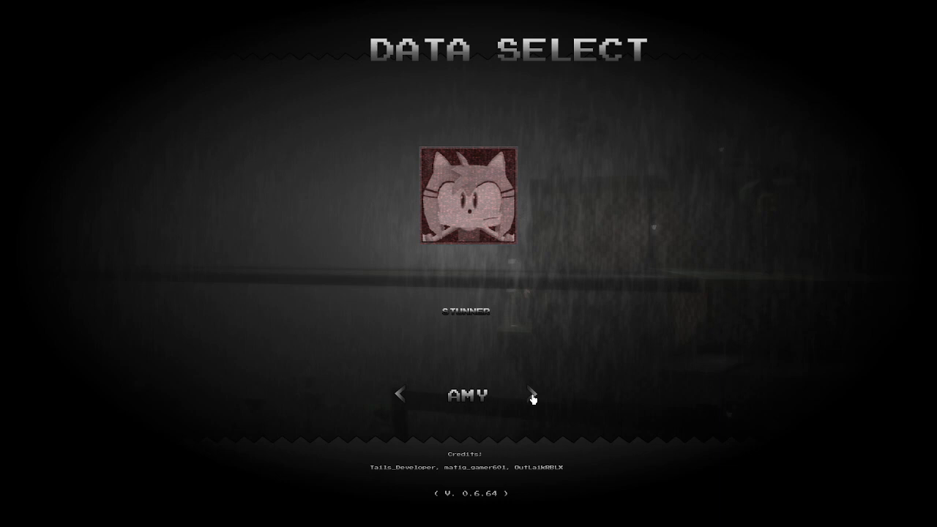
click(532, 395)
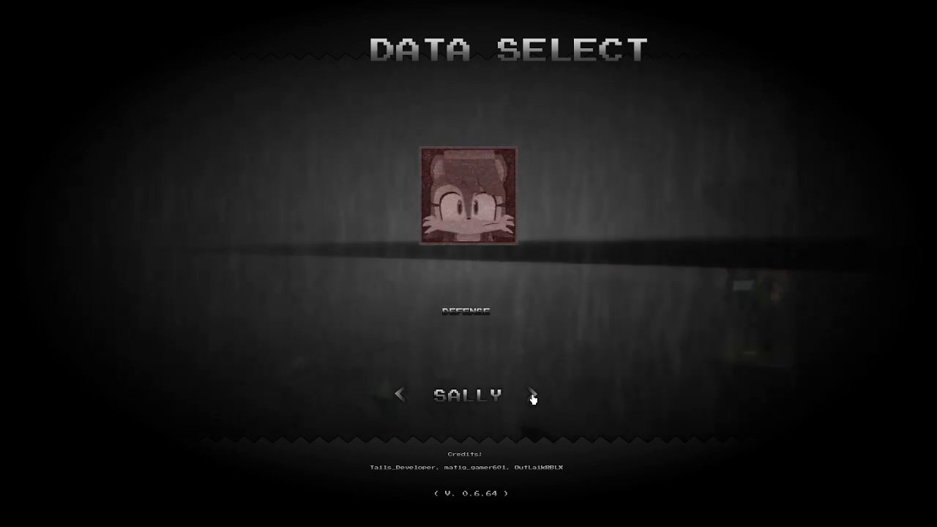
click(532, 393)
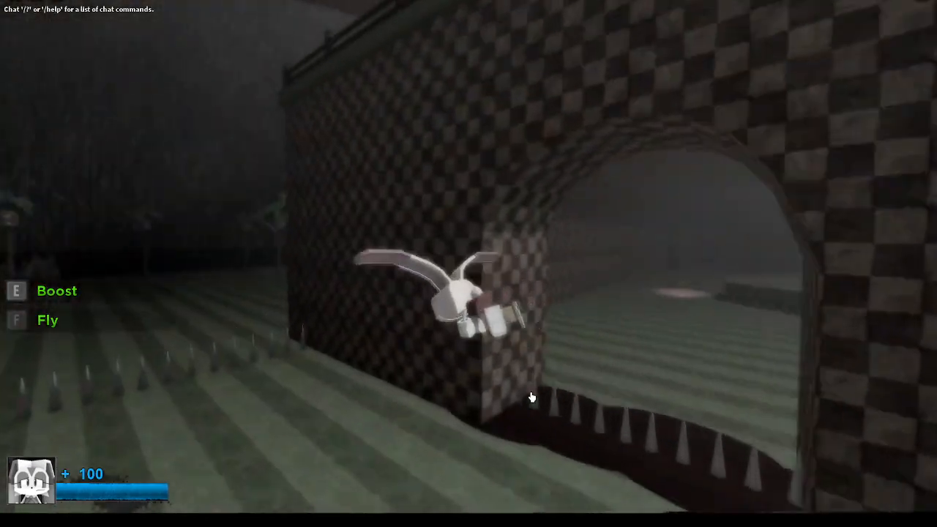
Step: Fly the rabbit-eared character toward the checkered arch and on to the wooden walkway
key(f)
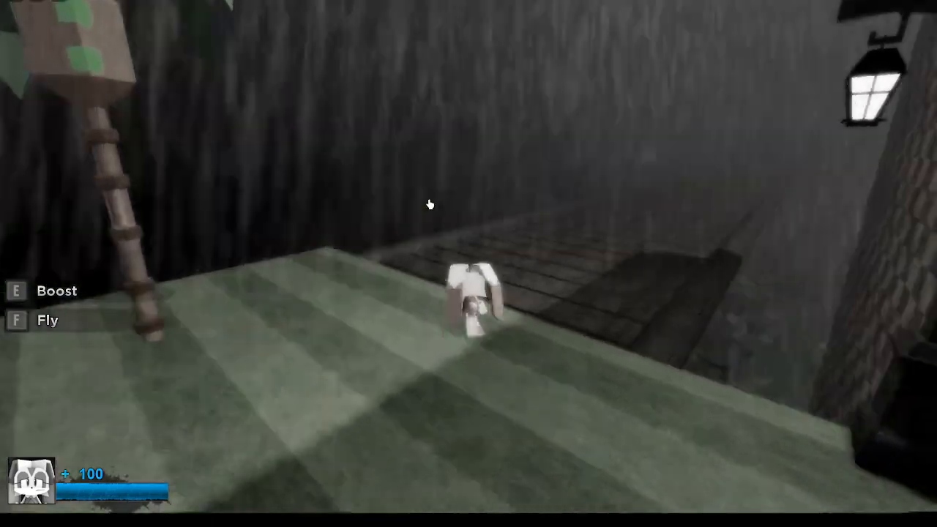
key(f)
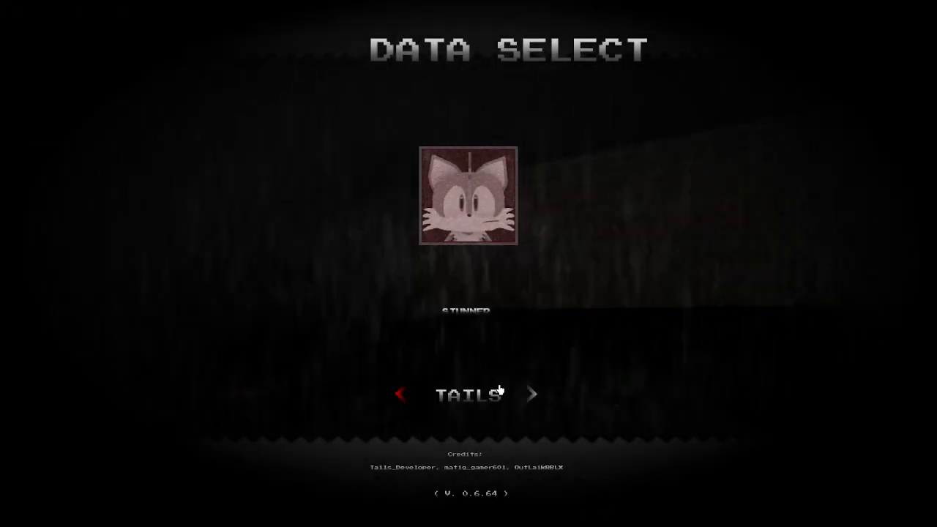
Step: Page the Data Select character onward from Sally around to Amy
click(532, 394)
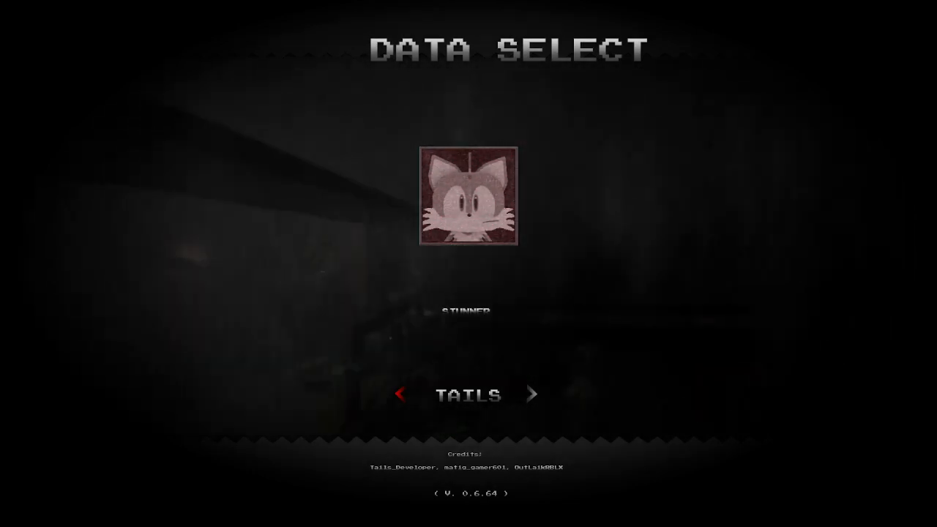
key(Escape)
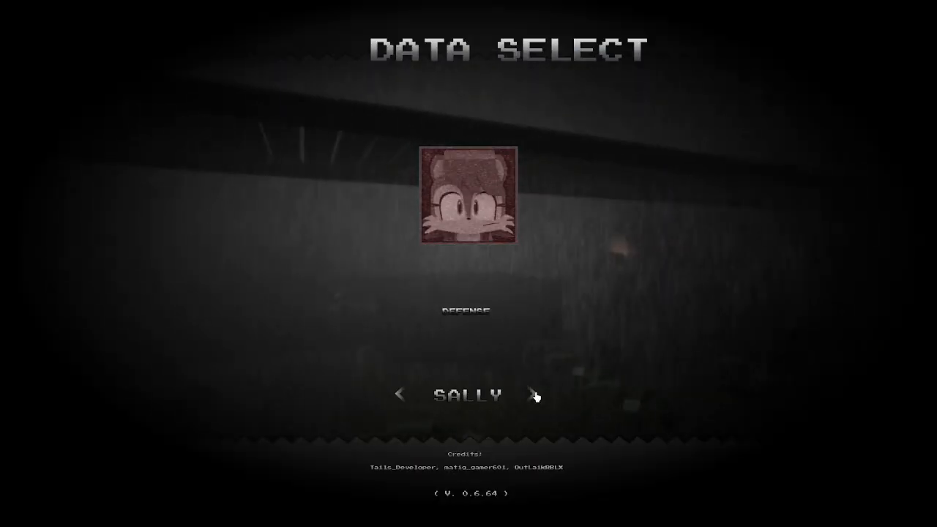
click(535, 394)
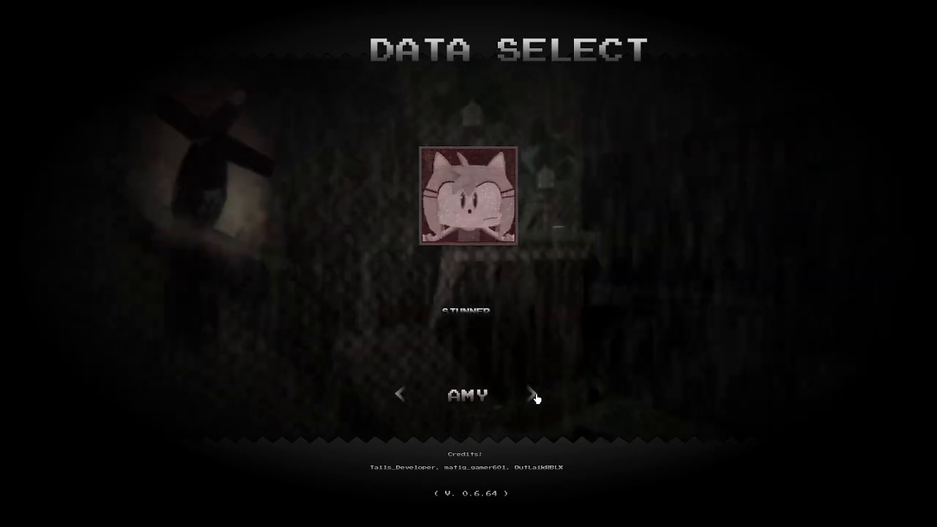
Step: Cycle Data Select through Silver and Metal Sonic, back past Tails to Eggman
click(534, 394)
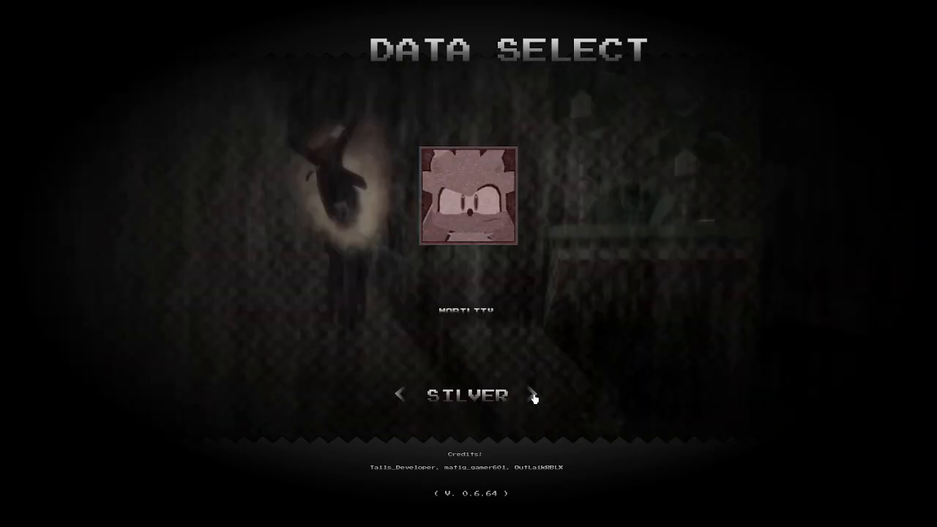
click(532, 394)
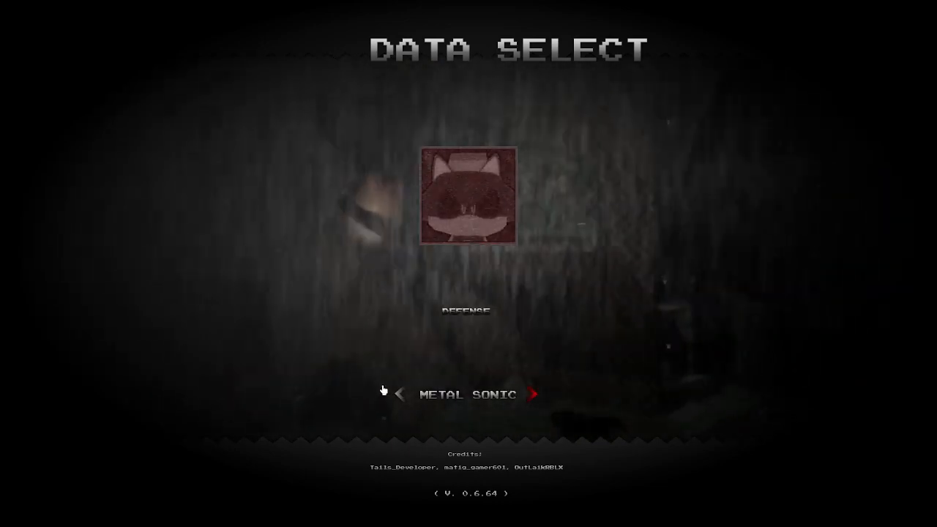
click(466, 394)
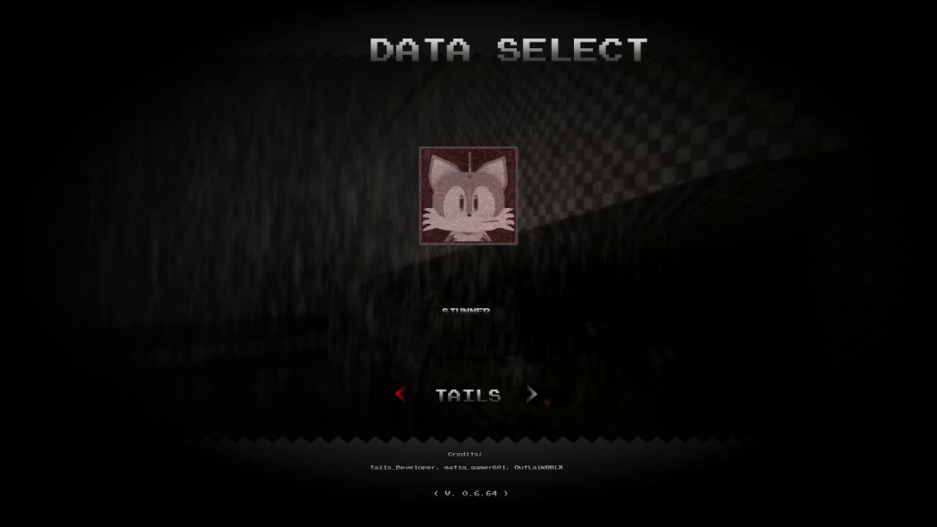
click(533, 395)
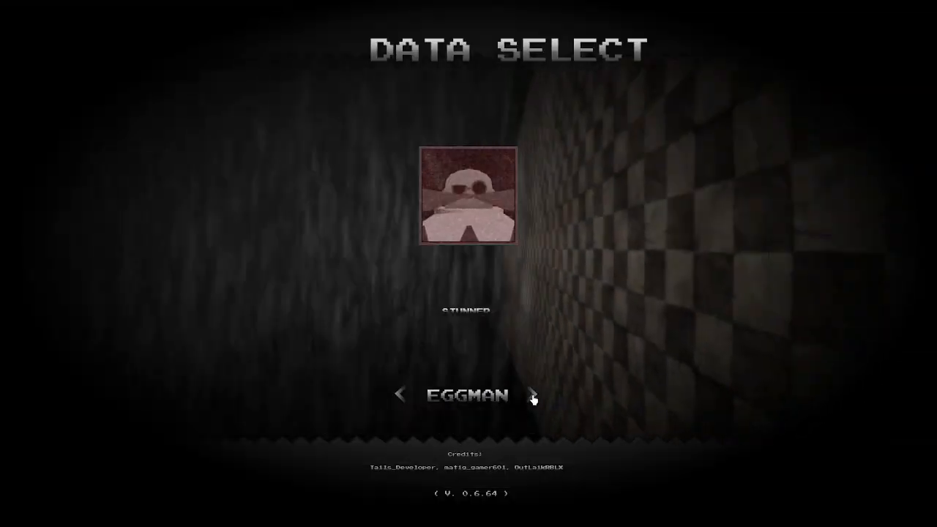
Step: Browse past Eggman and Metal Sonic to Tails and start a Boost-and-Slash round
click(533, 394)
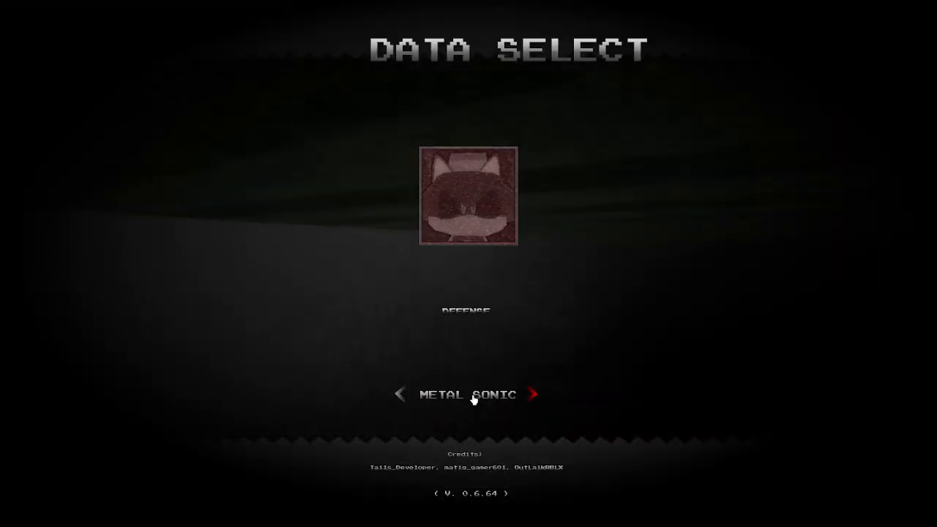
click(399, 394)
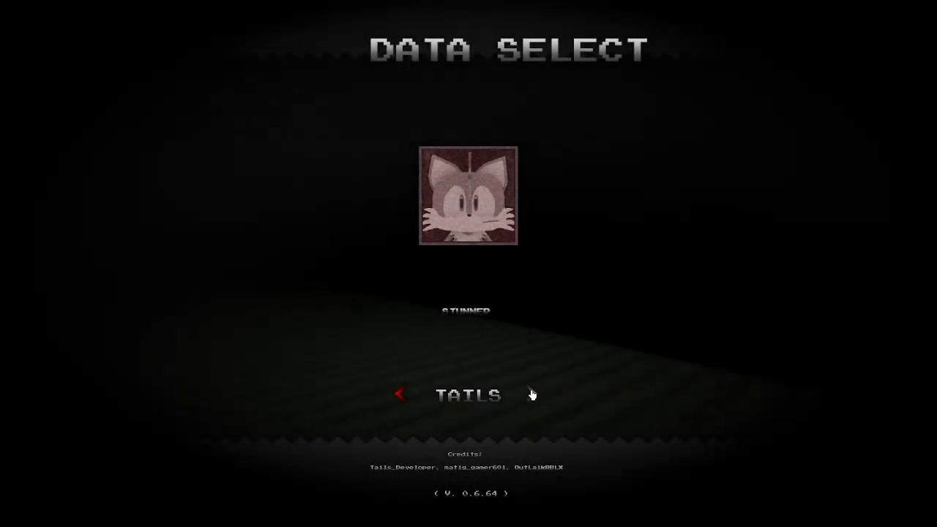
click(532, 395)
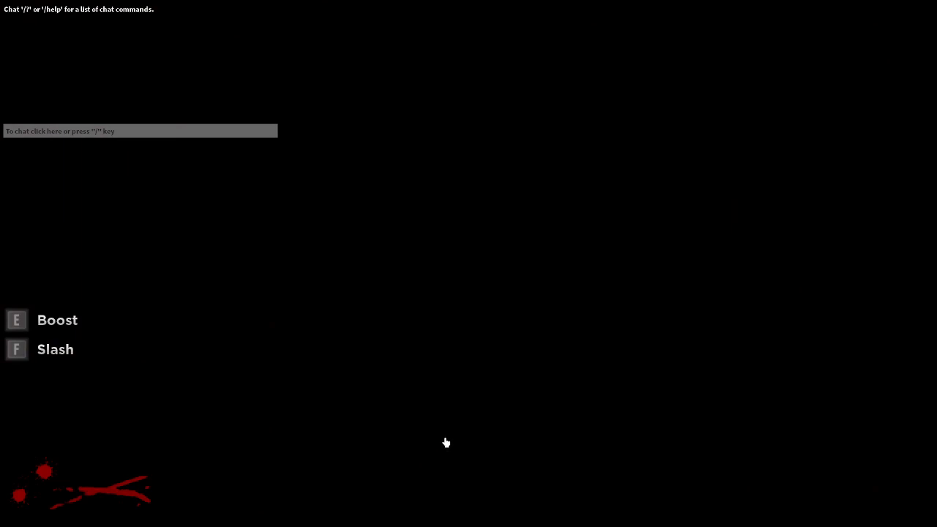
mouse_move(600, 225)
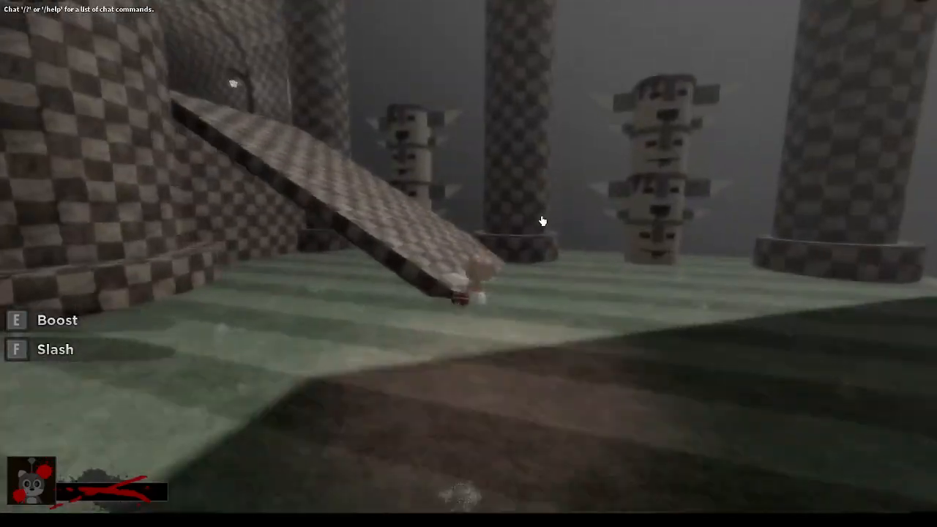
Step: Use a Tails ability in the checkered level, then advance Data Select to Shadow
key(e)
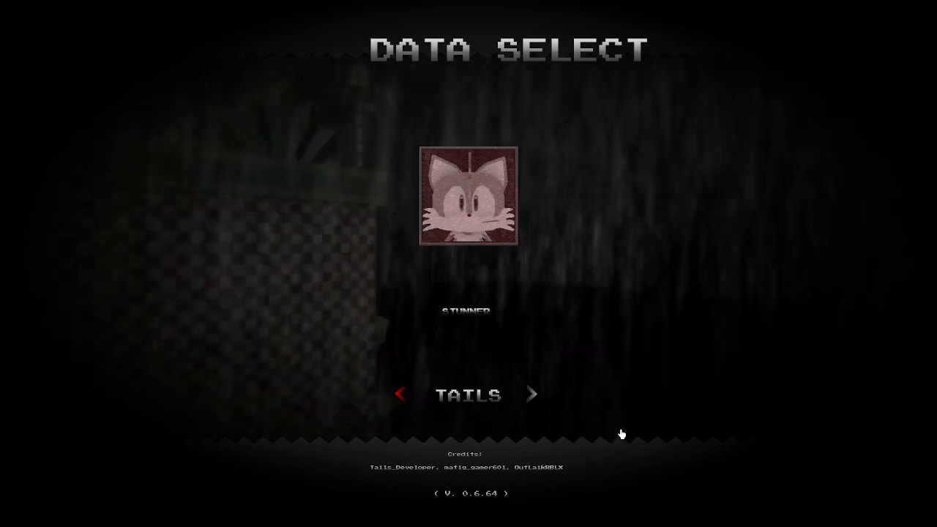
click(531, 394)
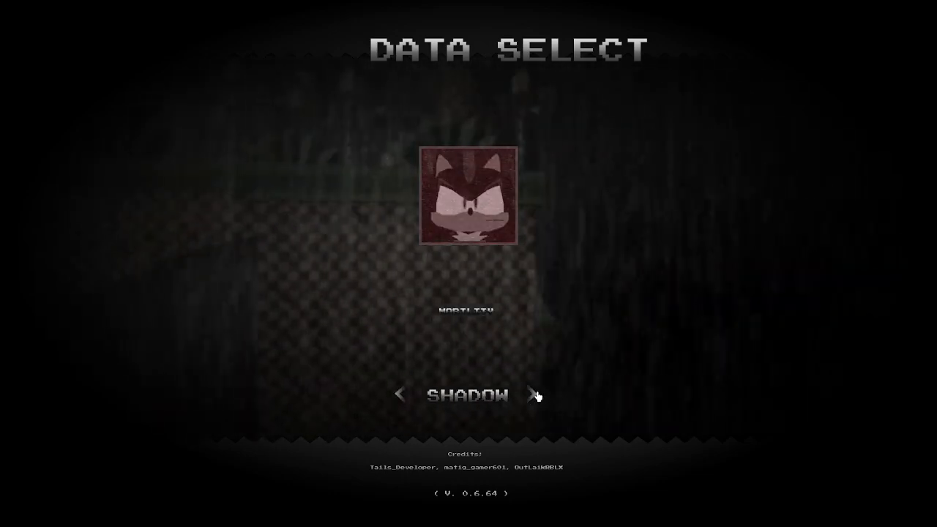
Step: Advance past Shadow and enter the rainy level as the dark Laugh-and-Attack character
click(535, 395)
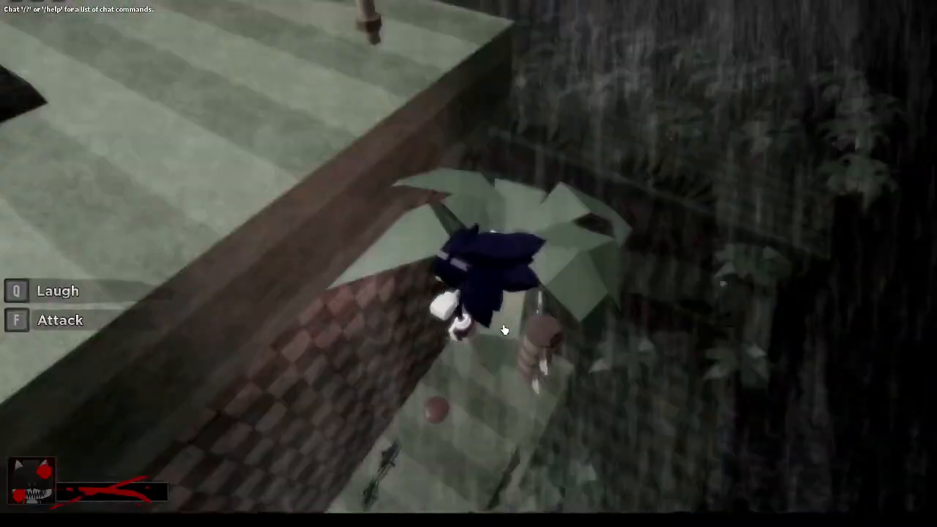
Step: Use the EXE character's Laugh ability (Q) while roaming the rainy level
key(q)
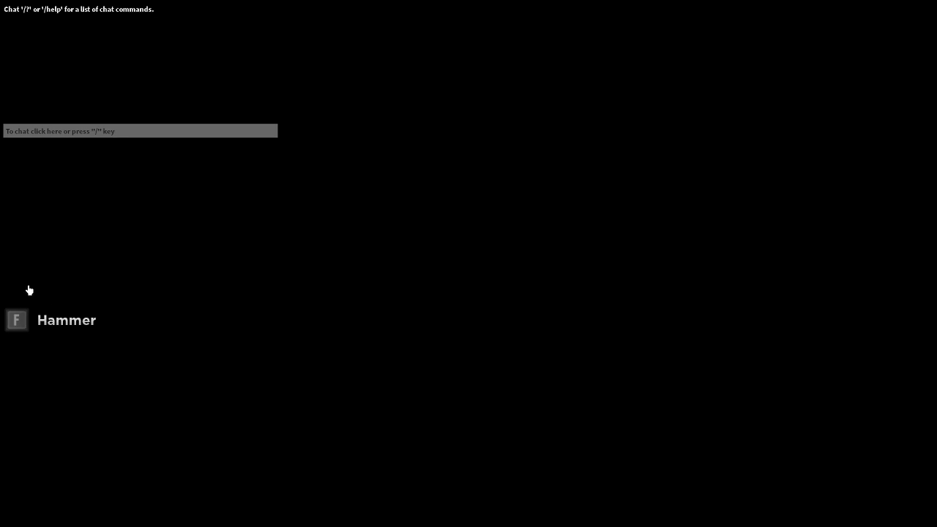
mouse_move(128, 364)
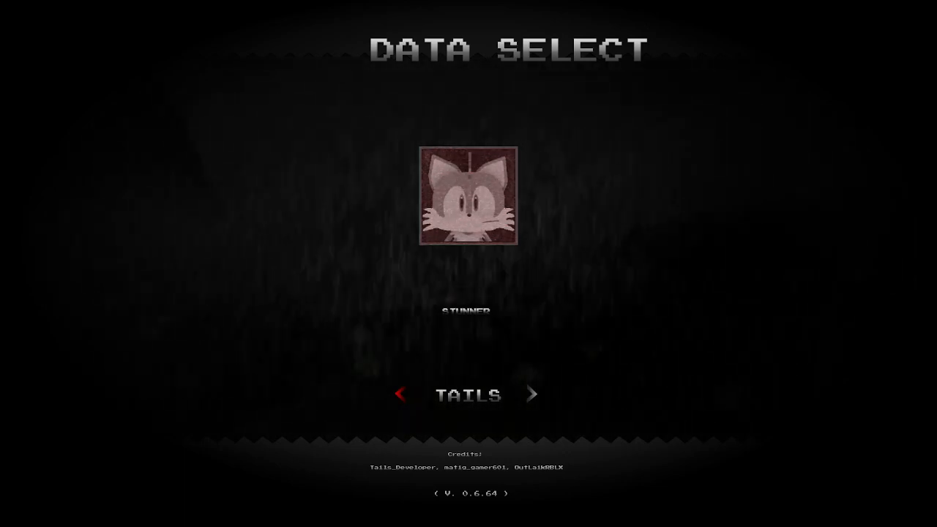
Step: Play a Shield-ability round, then page Data Select forward through Sally to Rouge
click(531, 394)
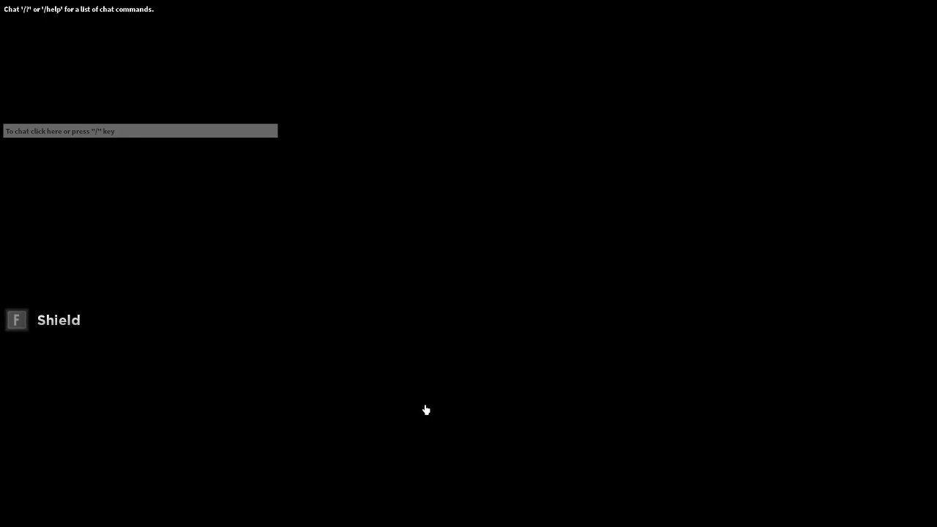
mouse_move(426, 387)
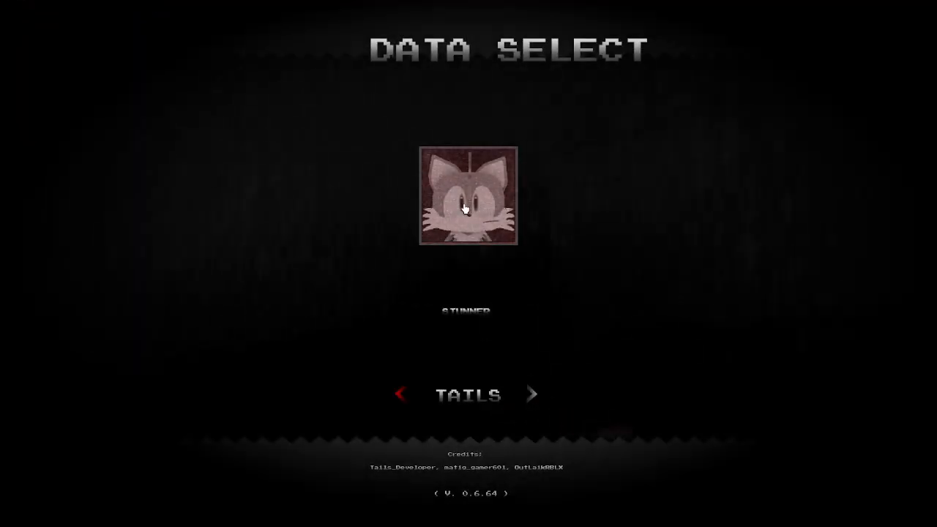
click(532, 394)
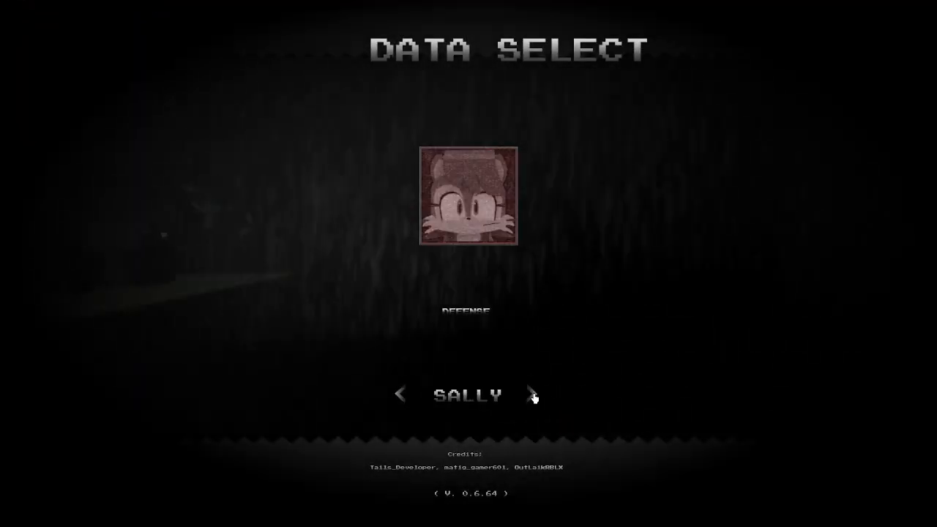
click(533, 394)
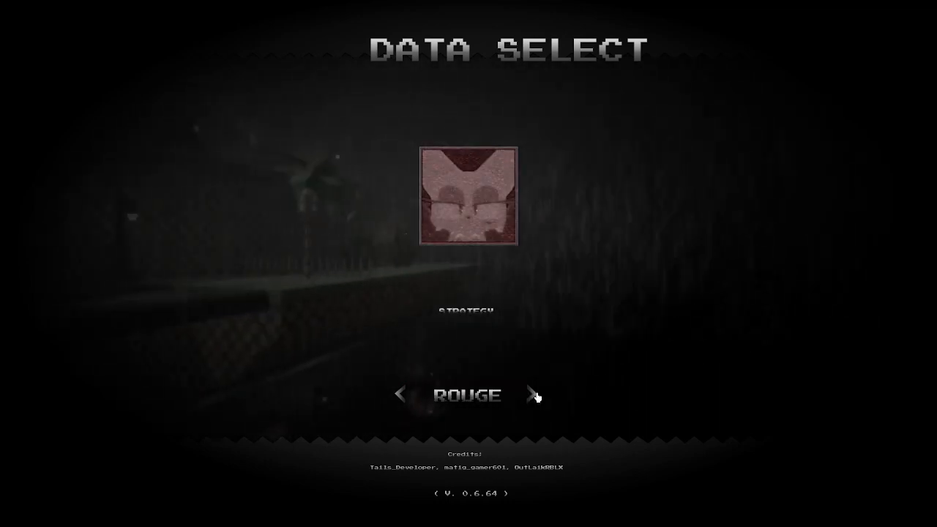